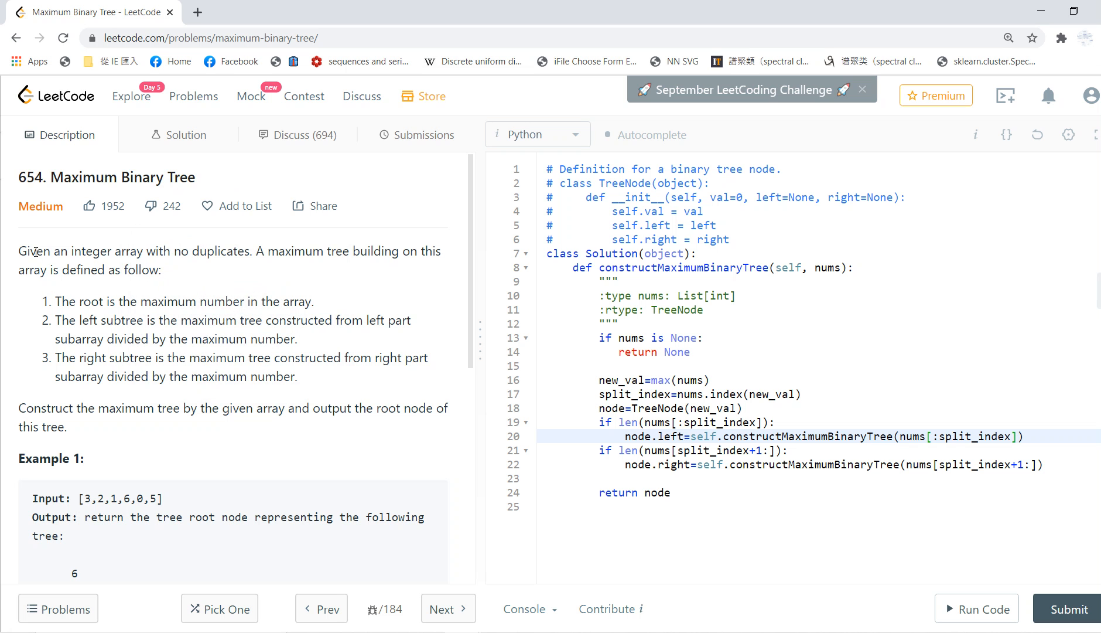
- Highlight the root-is-maximum rule, the third rule, and the root-creation line
left_click_drag(33, 251, 330, 357)
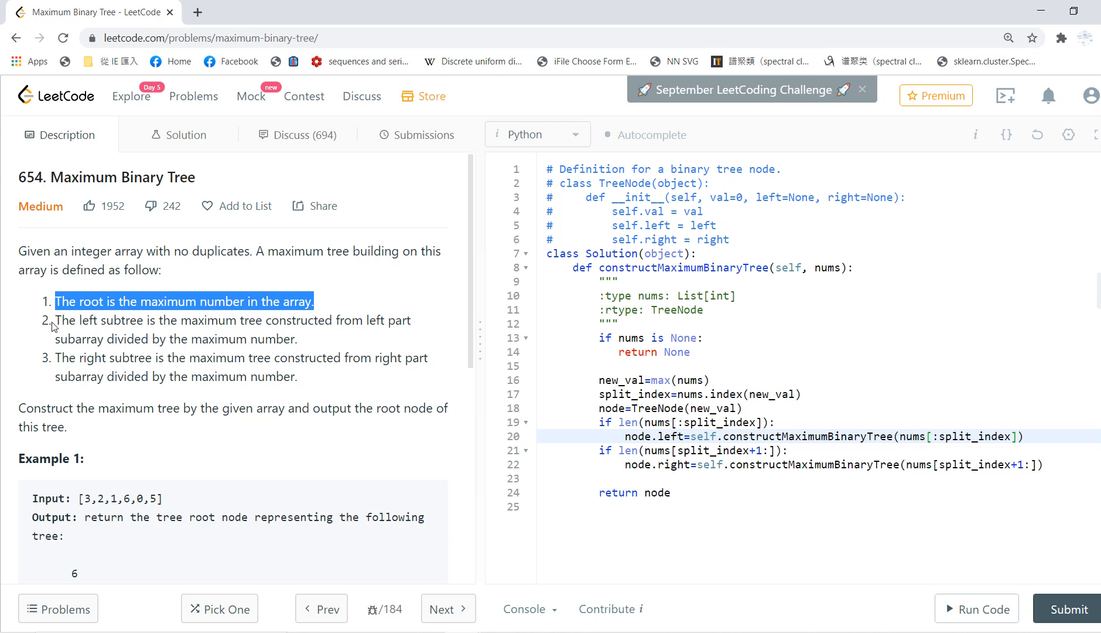
left_click_drag(55, 301, 354, 321)
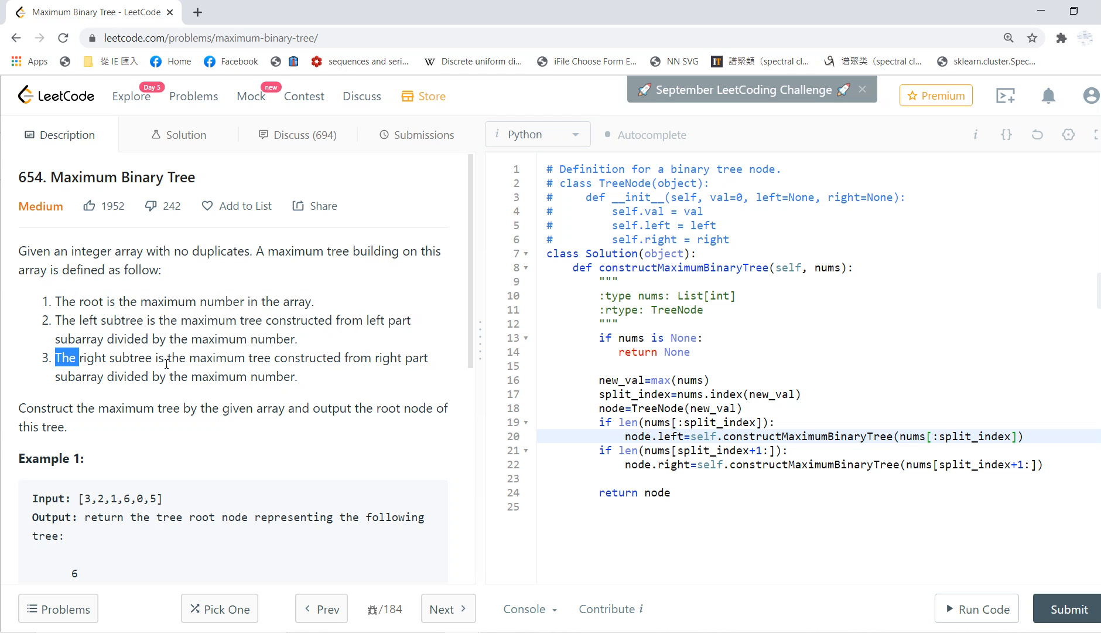
left_click(335, 371)
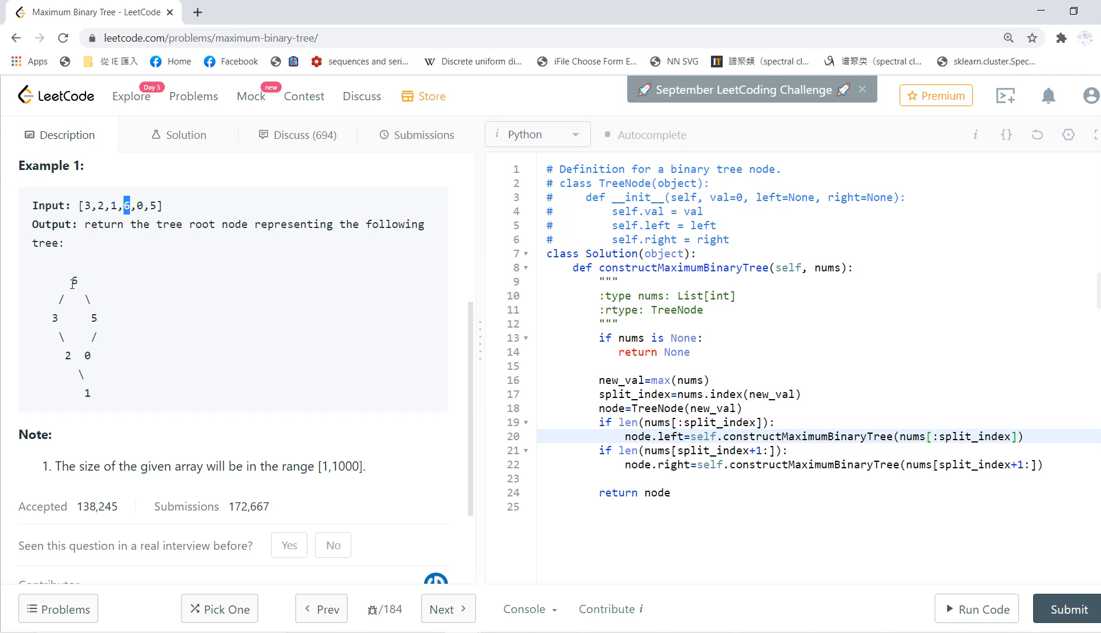
mouse_move(80, 219)
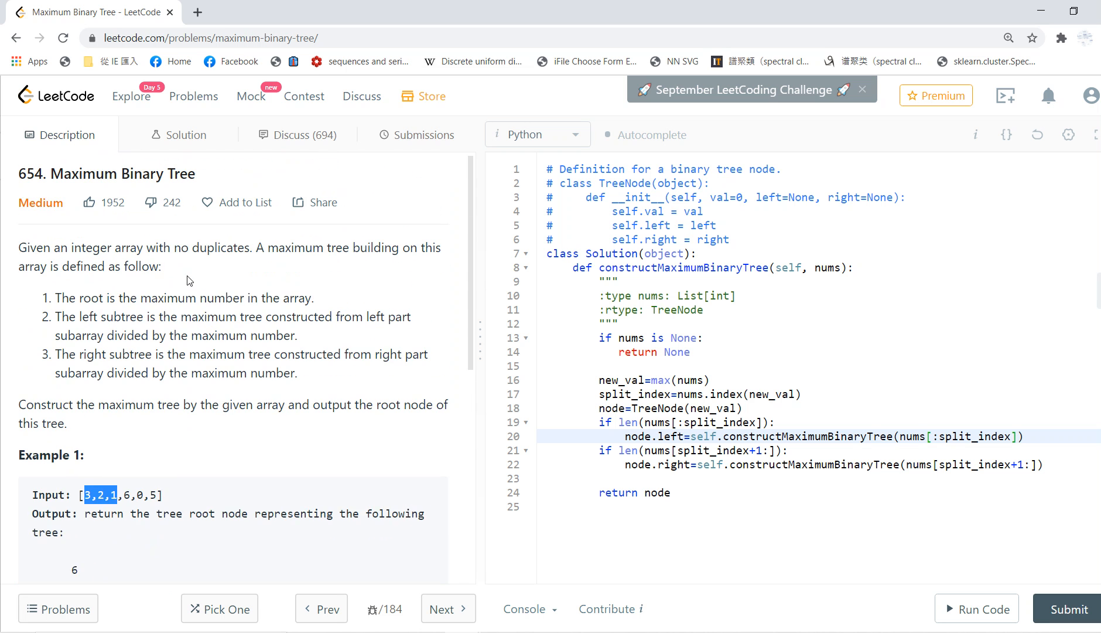
left_click_drag(152, 339, 277, 376)
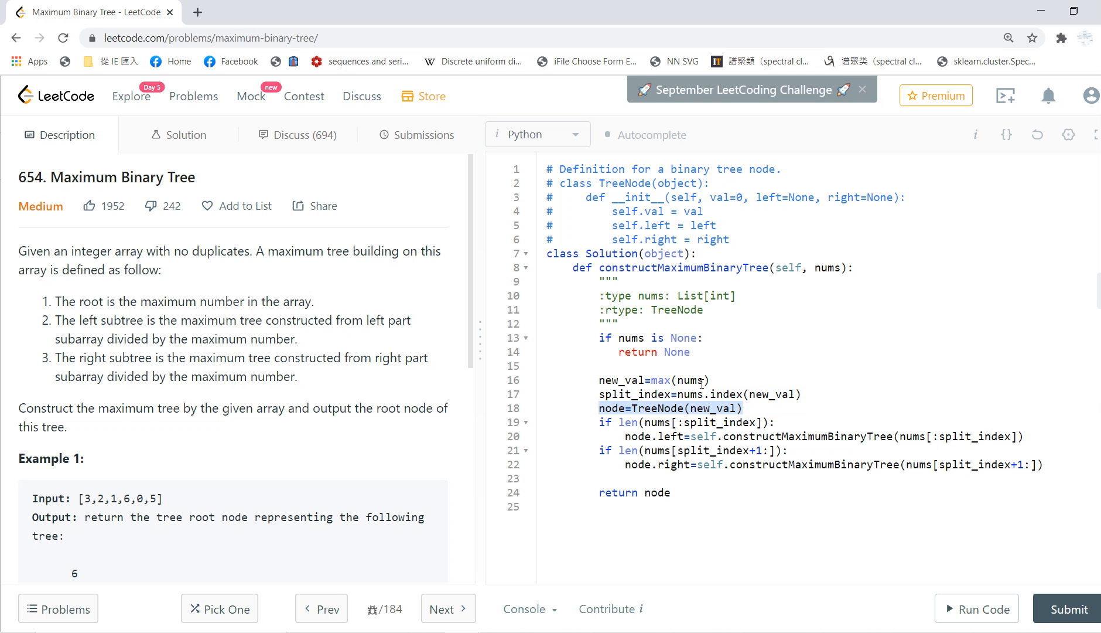
- Highlight the three node-building lines, then clear the highlight on the recursive call
left_click(723, 408)
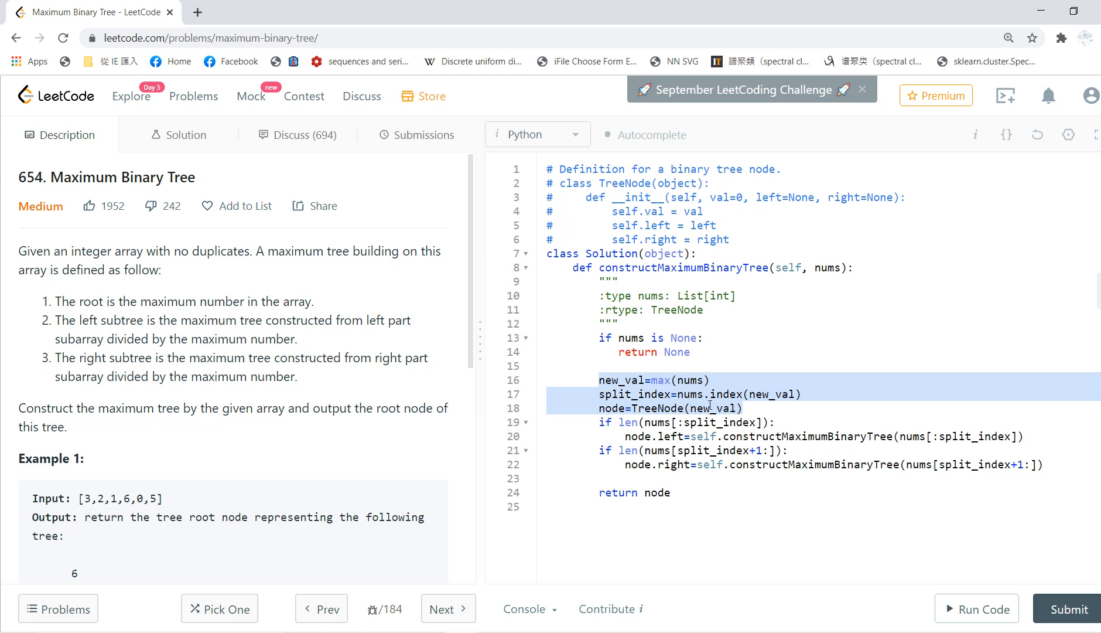
scroll("down", 3)
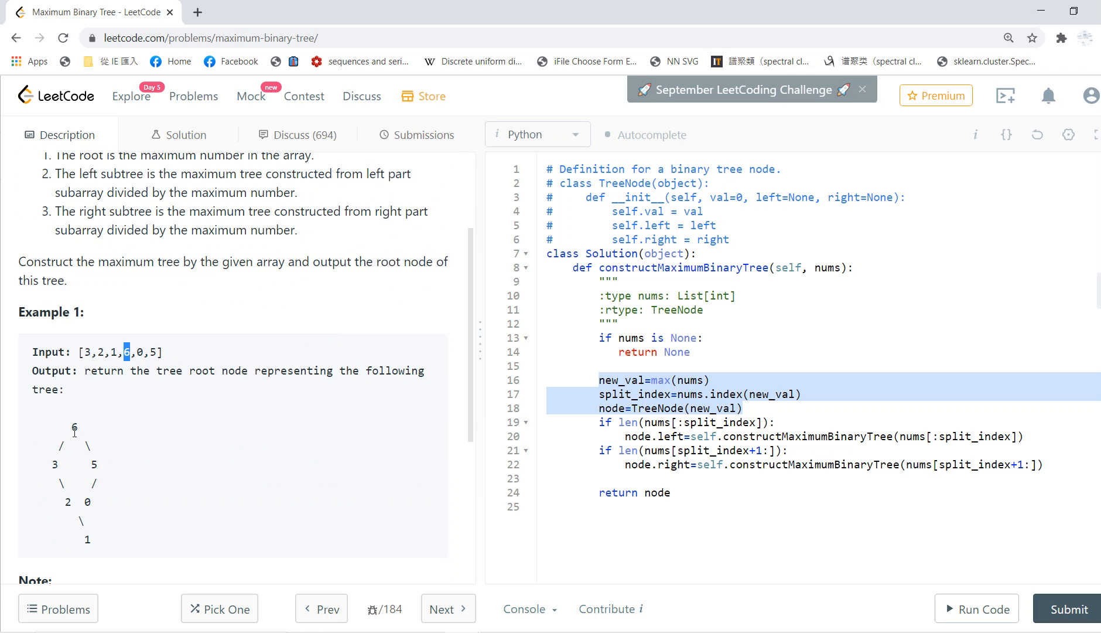
left_click(776, 421)
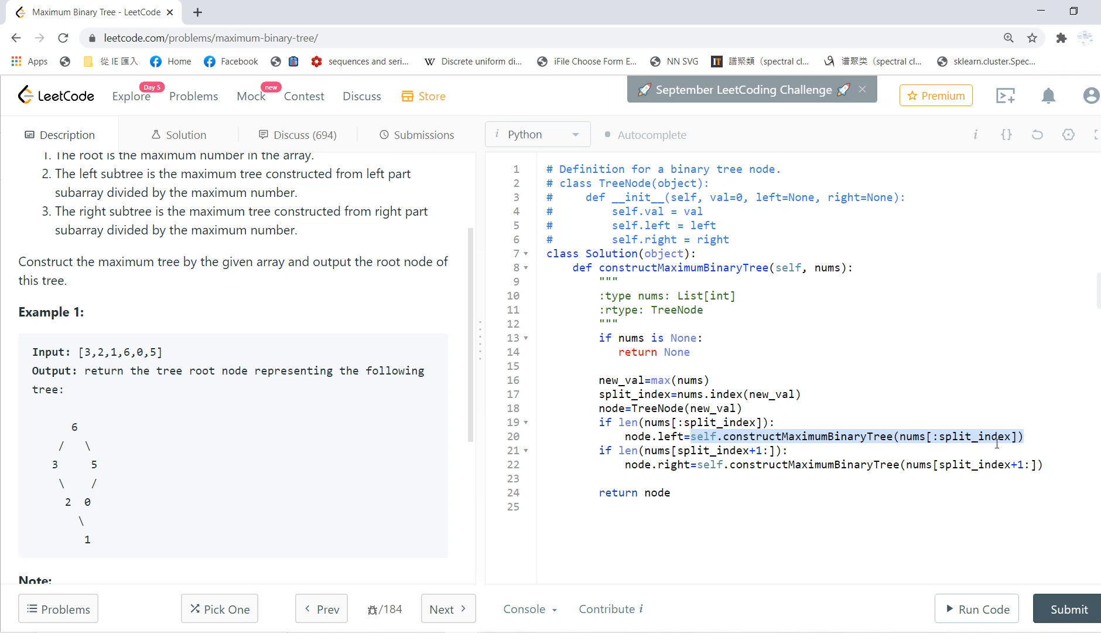
mouse_move(939, 448)
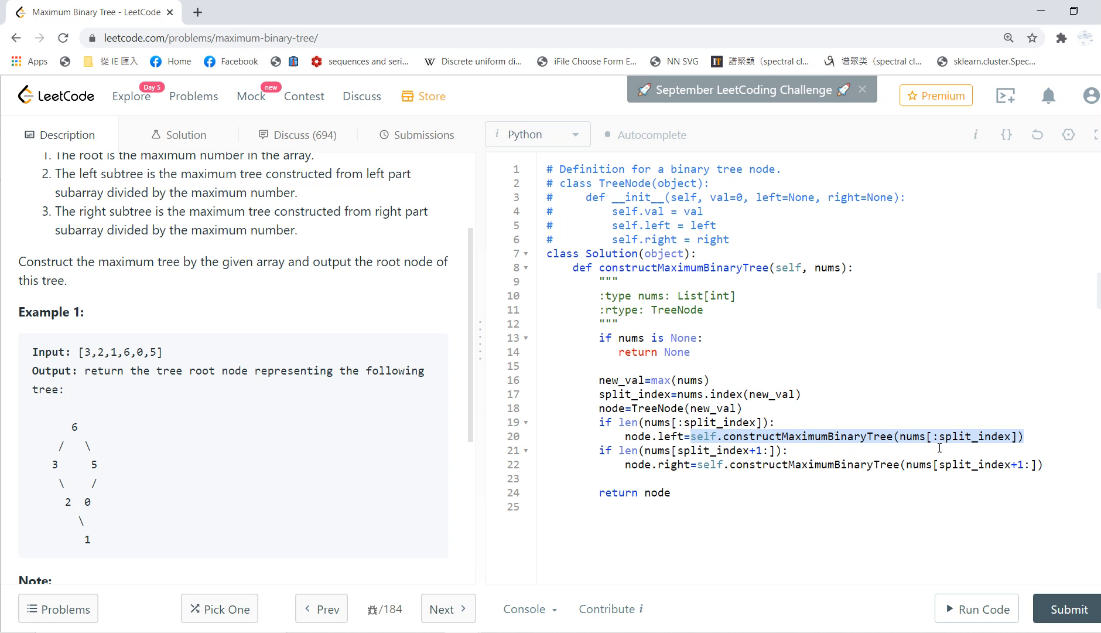
left_click(621, 436)
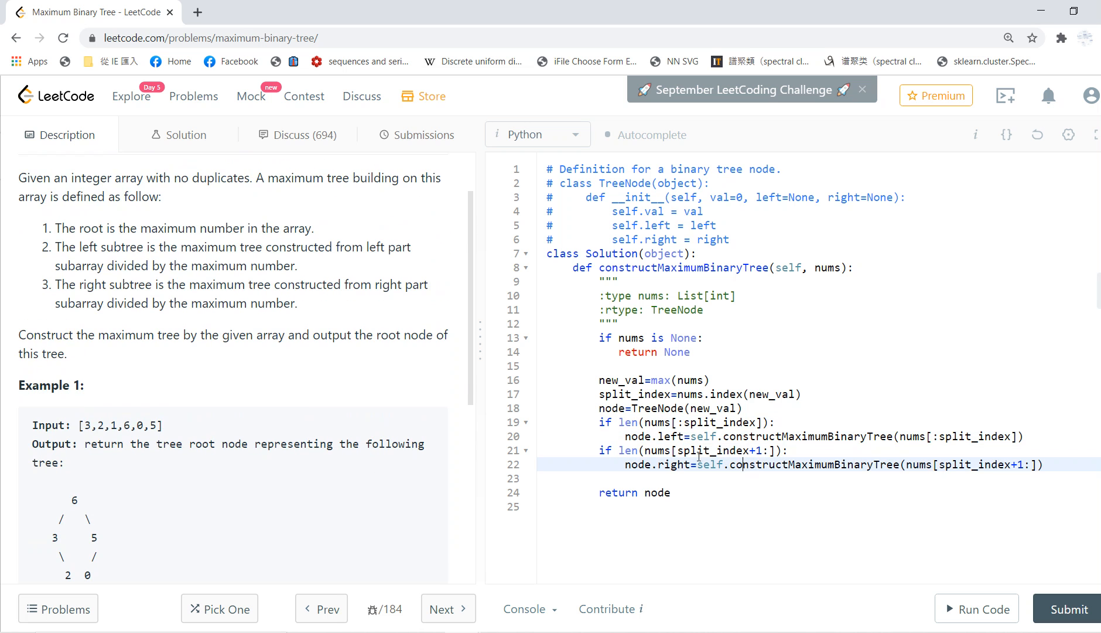
left_click_drag(56, 246, 299, 303)
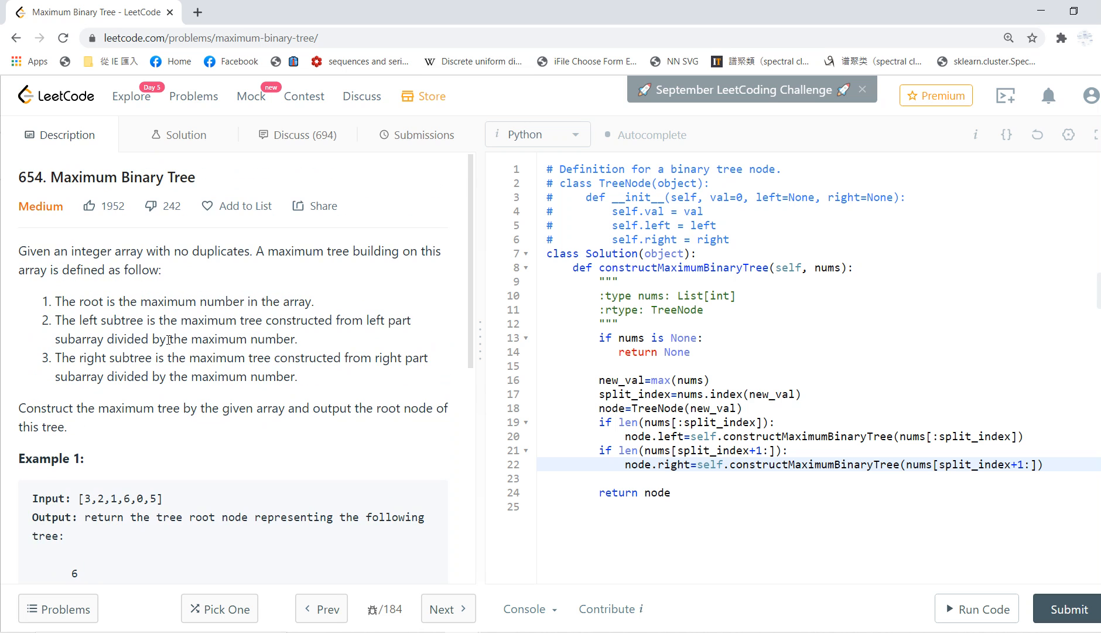
- Submit the recursive solution, get it accepted at 196 ms, and return to the description
left_click(1067, 608)
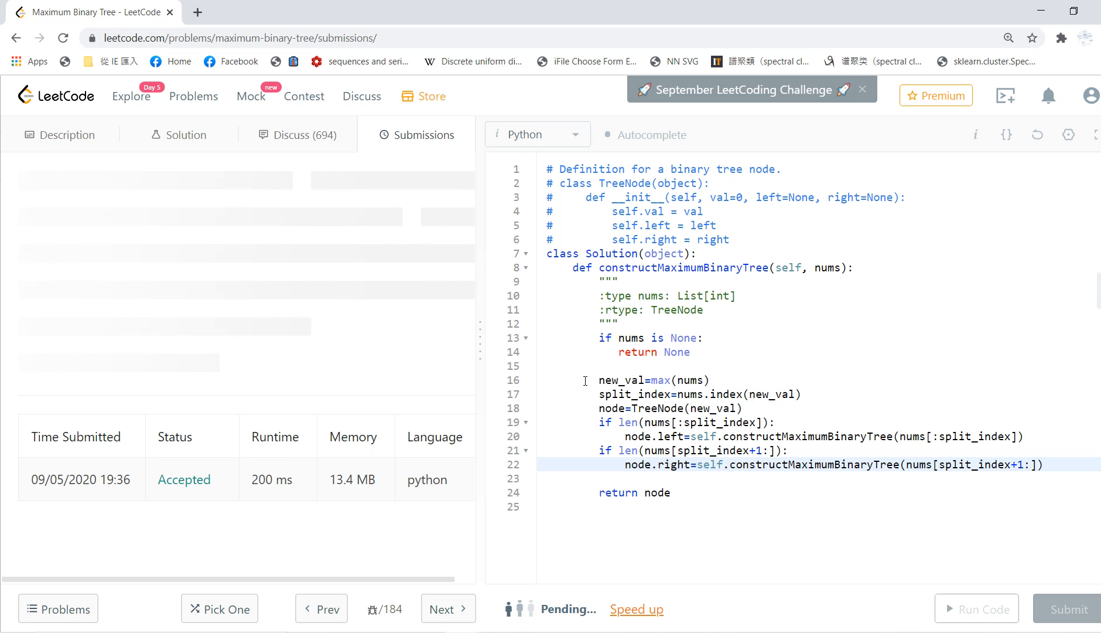
left_click(1069, 608)
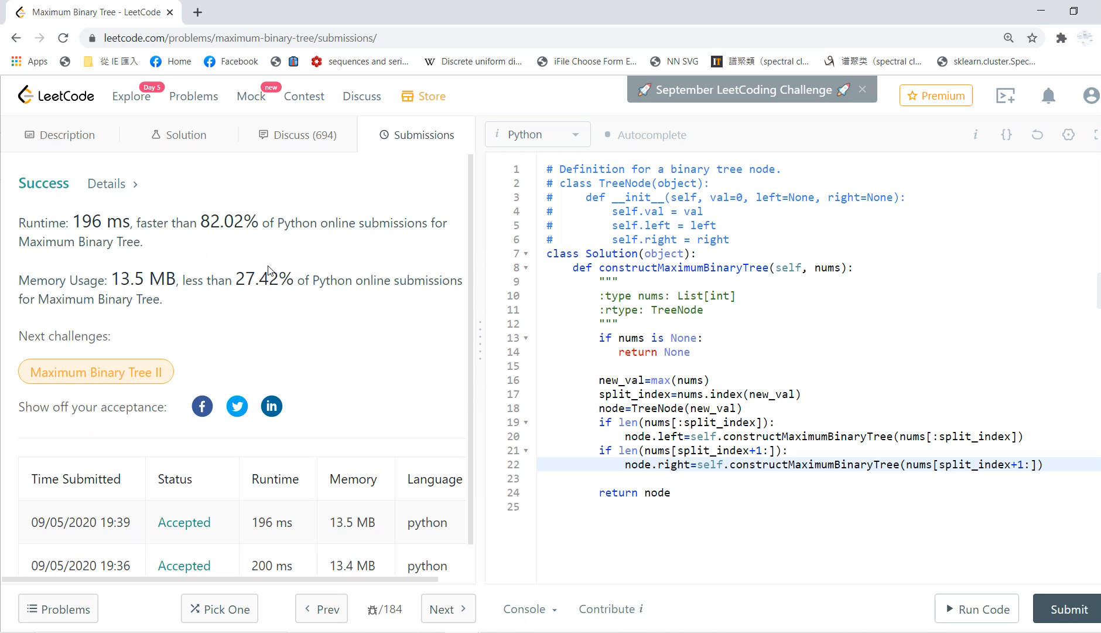
left_click(62, 134)
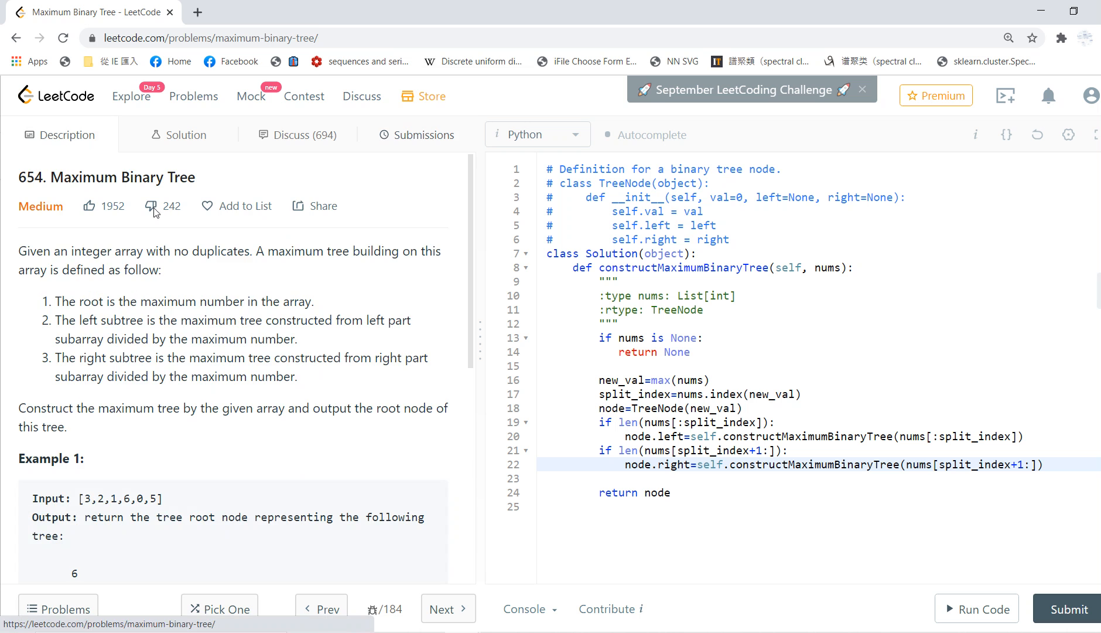
left_click_drag(57, 301, 295, 376)
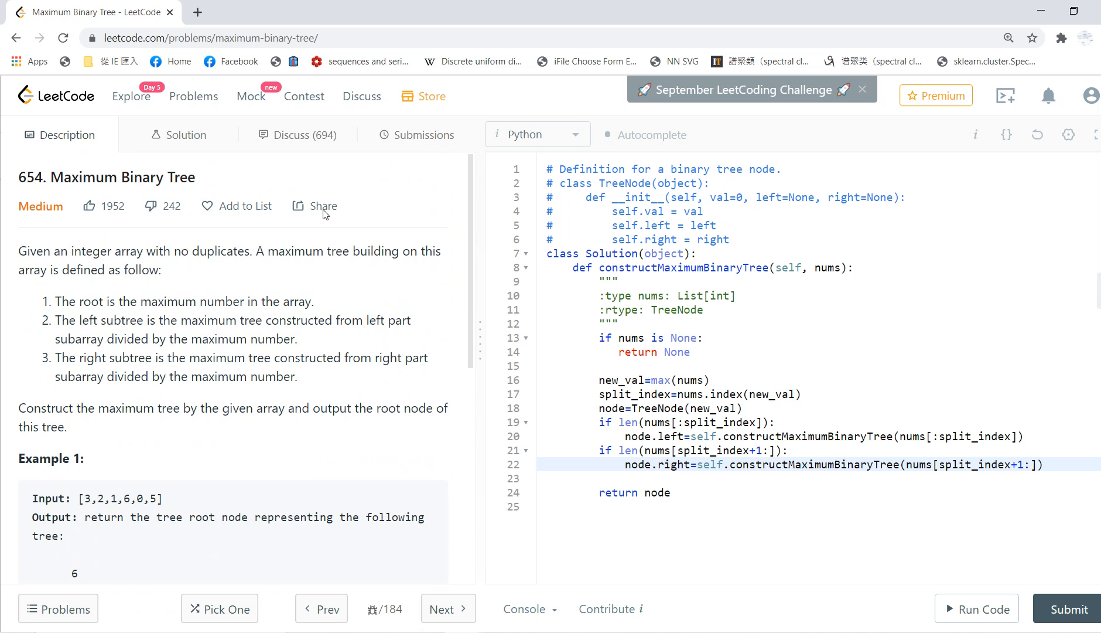
mouse_move(308, 178)
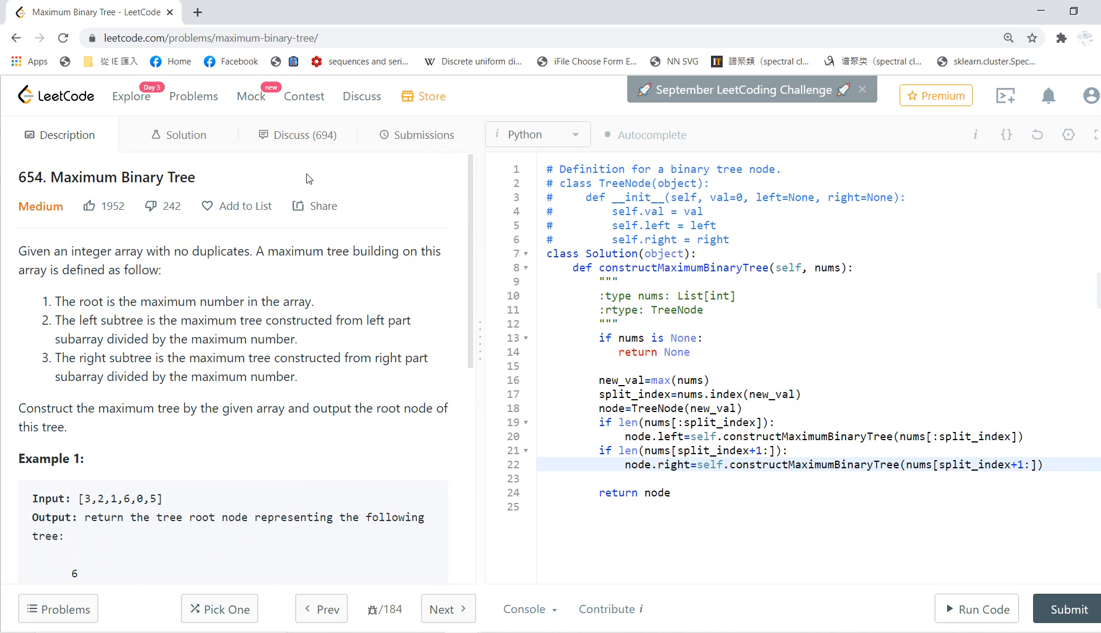